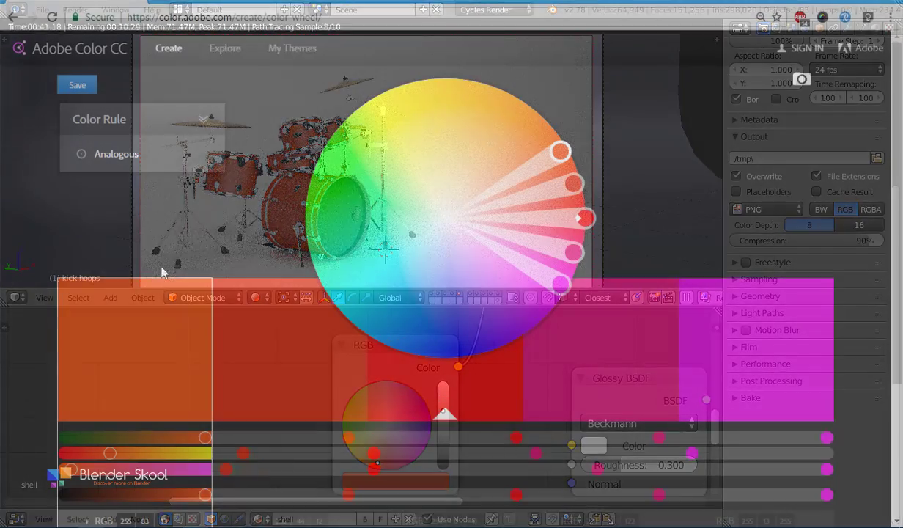
Change the Adobe Color wheel's colour rule from Triad to Analogous.
click(126, 167)
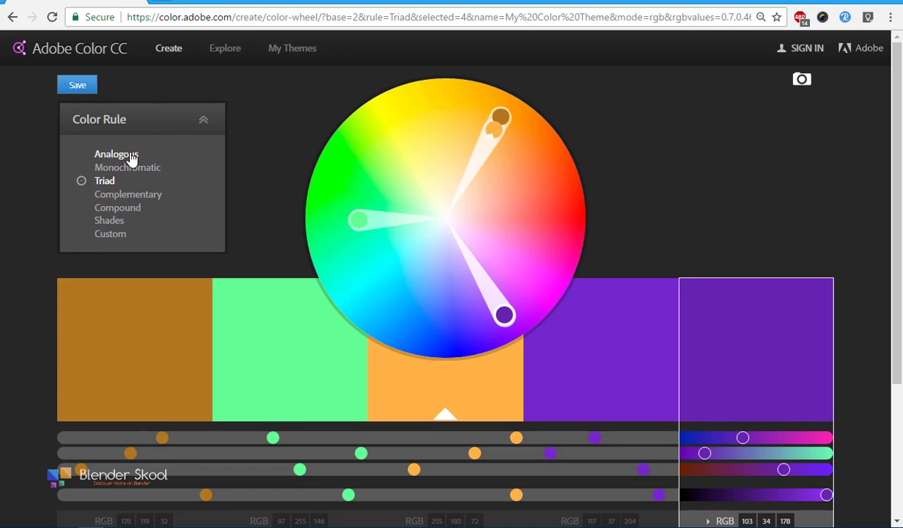
click(116, 154)
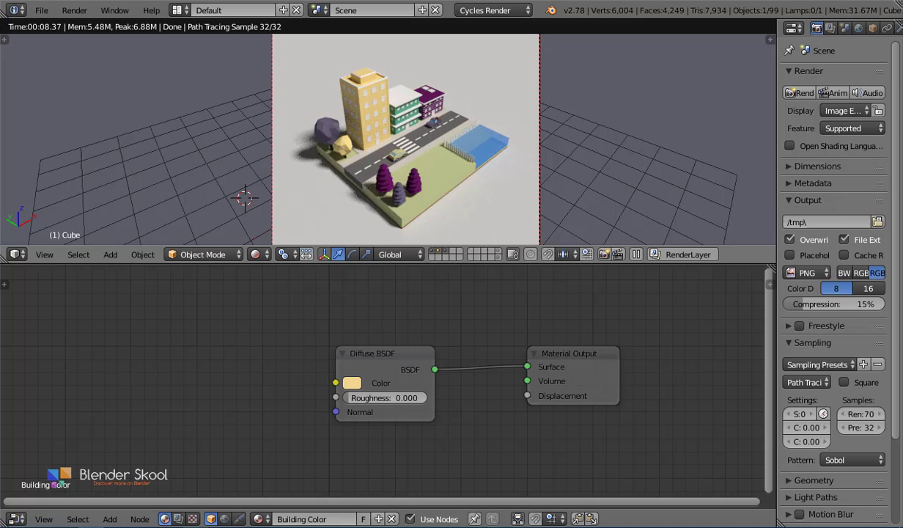
click(352, 382)
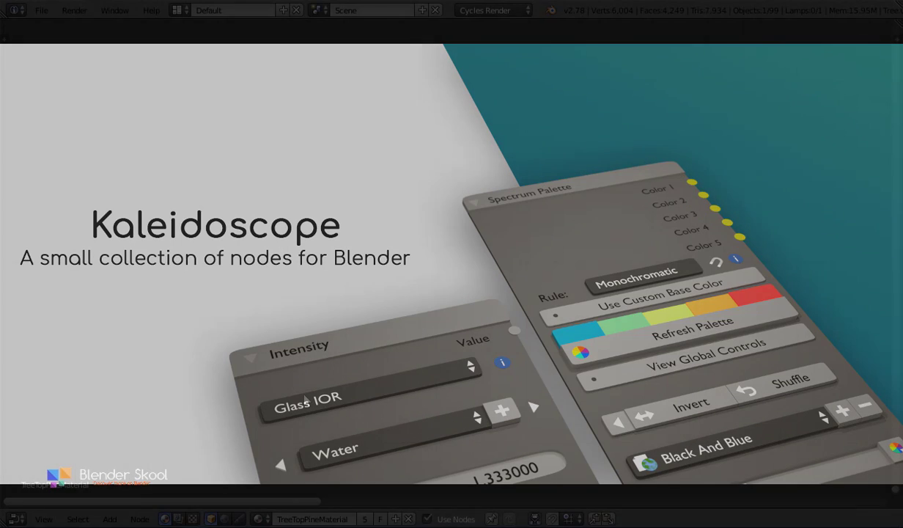
Add a Kaleidoscope Spectrum Palette node to the tree-top material with Shift+A.
click(109, 518)
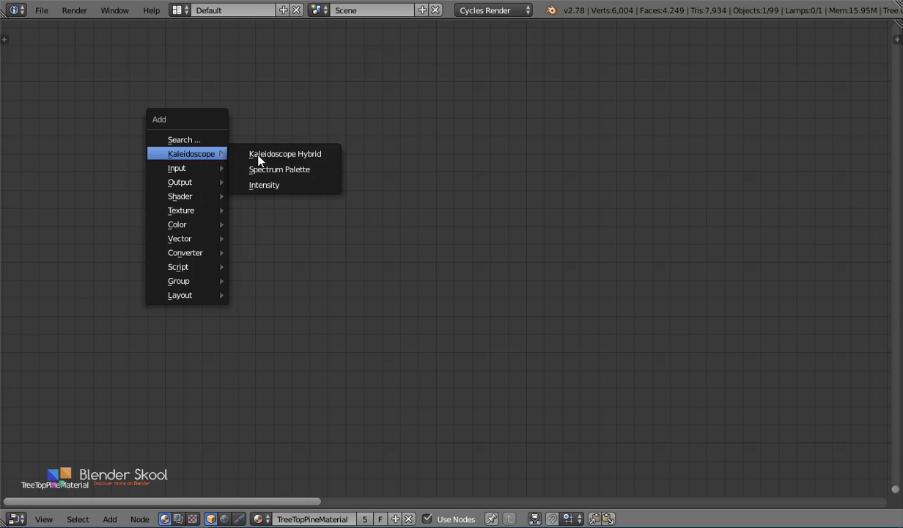
click(279, 168)
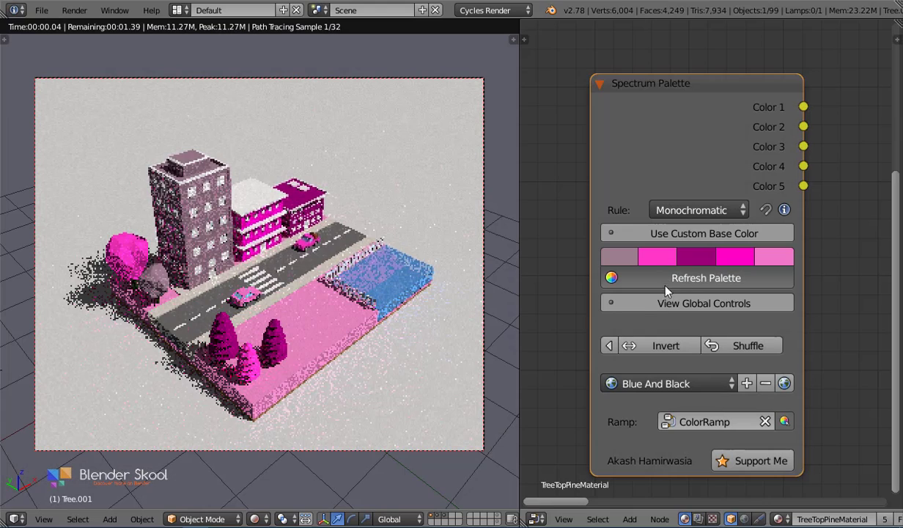
Refresh the Spectrum Palette three times to generate new colour sets.
click(705, 277)
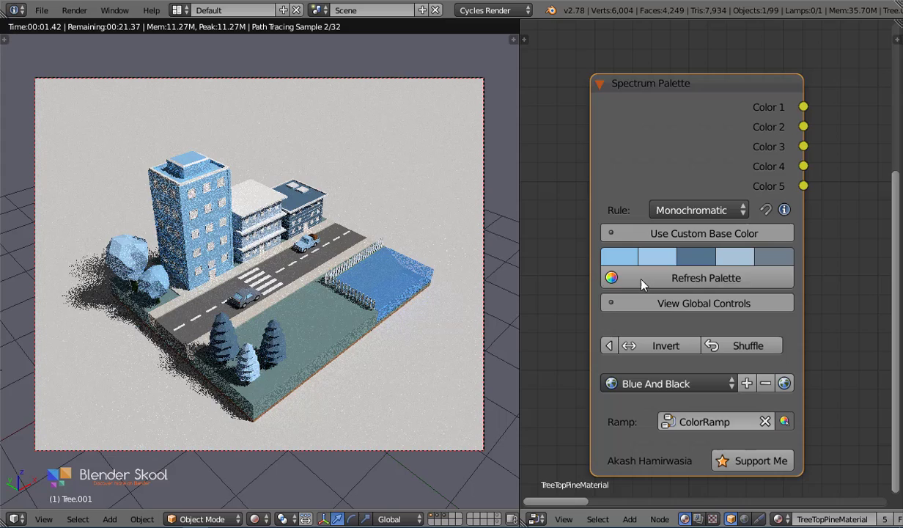
click(705, 277)
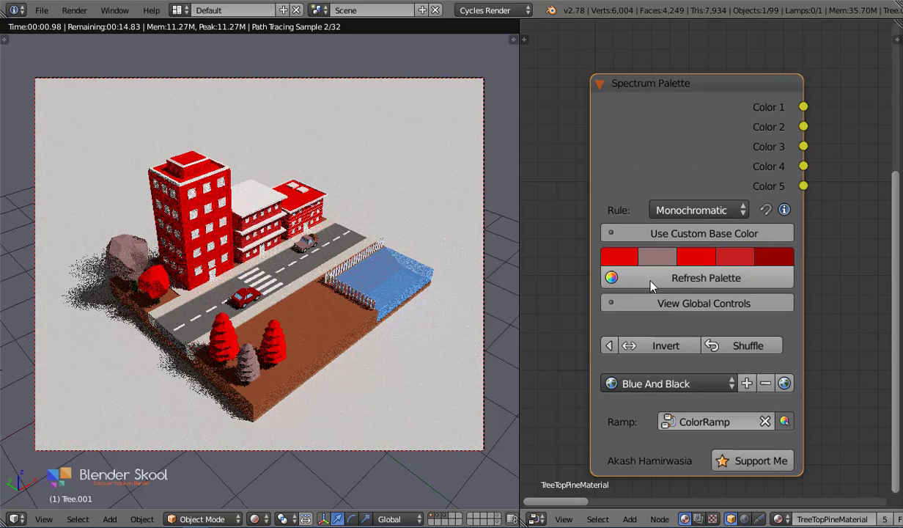
click(704, 277)
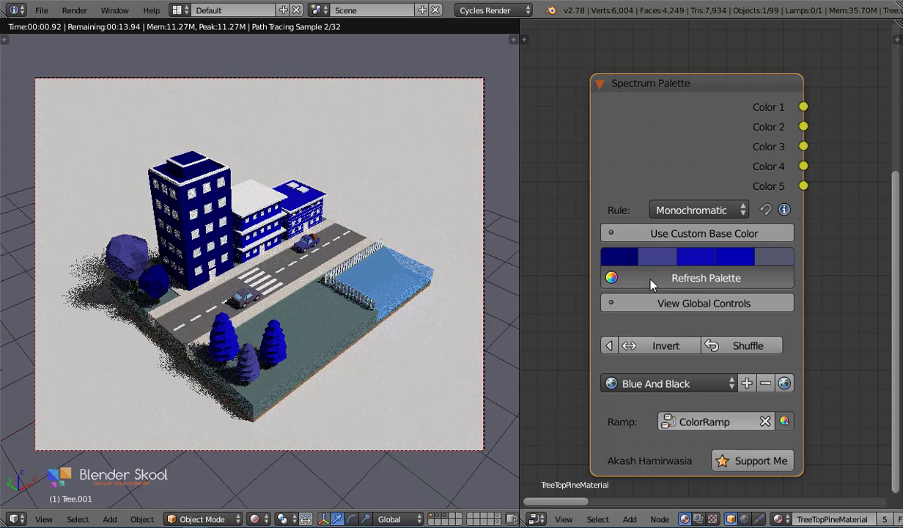
Set the palette rule to Complementary, try Triadic, and reveal the custom base colour option.
click(698, 210)
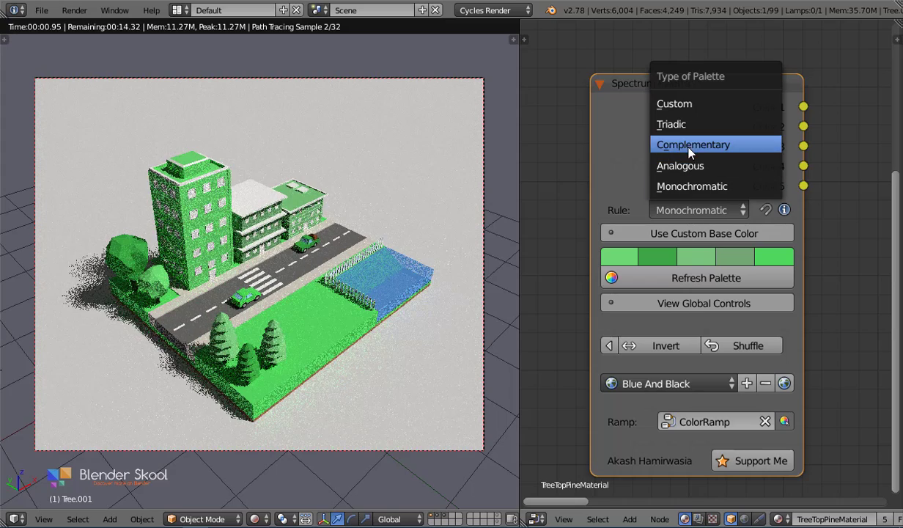
click(693, 144)
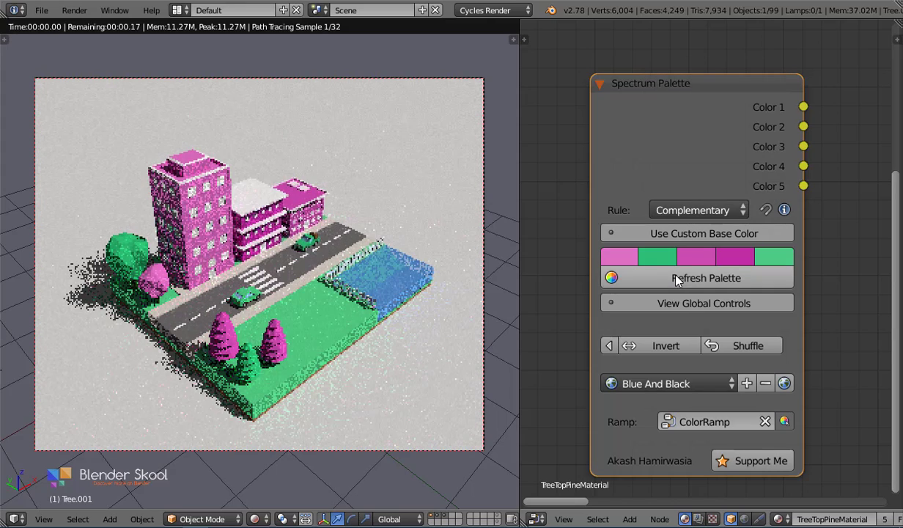
click(705, 277)
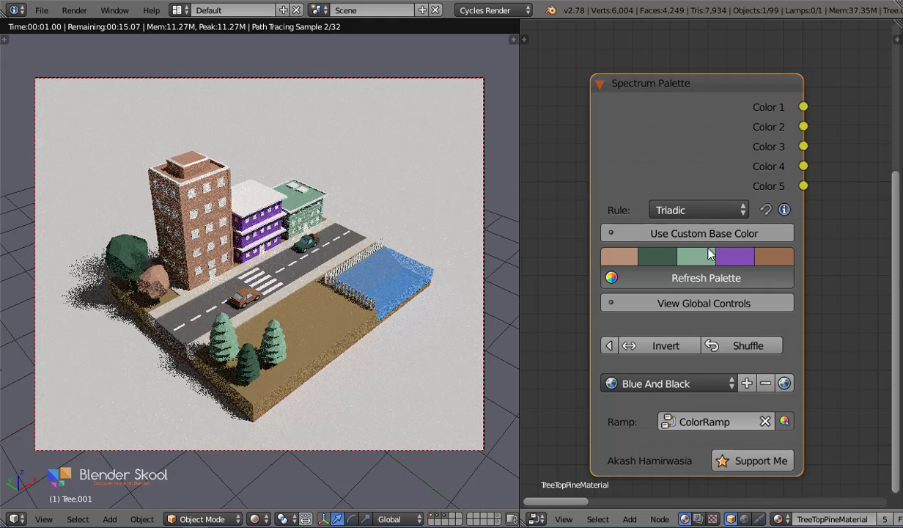
click(697, 209)
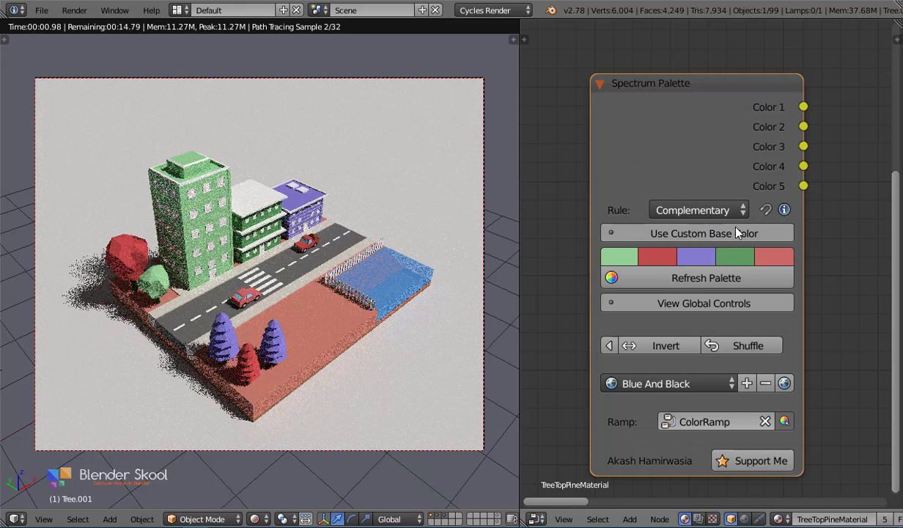
click(704, 232)
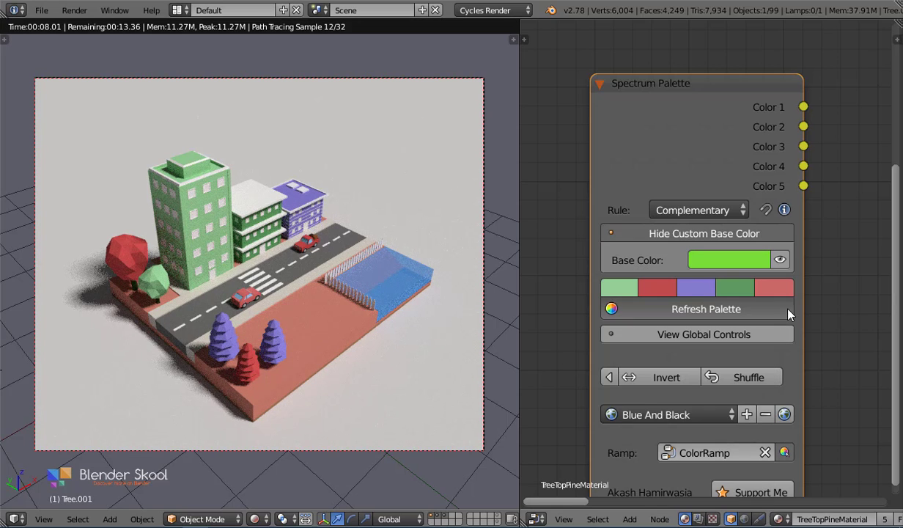
Enable the custom lime-green base colour and refresh the complementary palette.
click(706, 309)
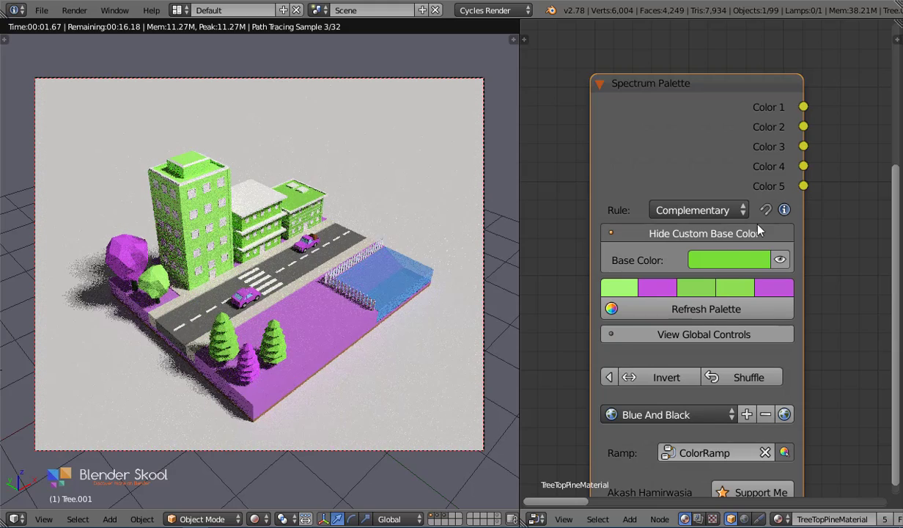
click(696, 334)
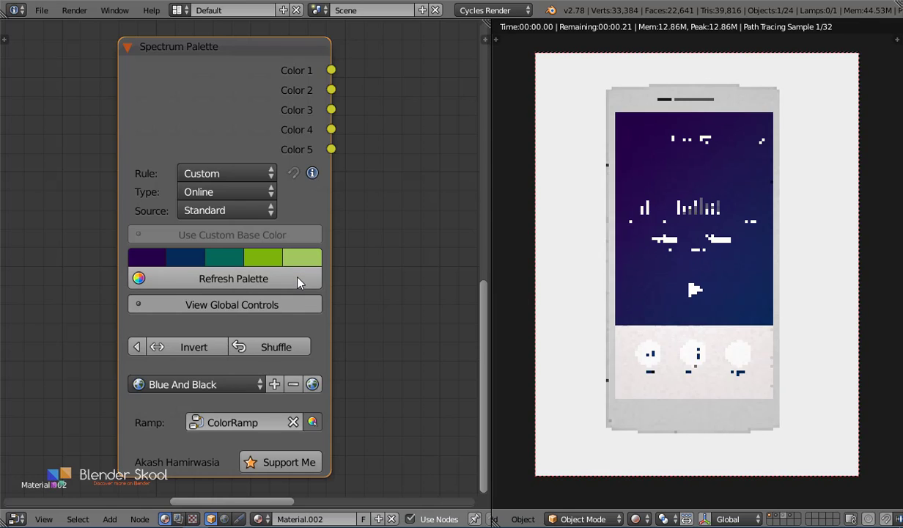
Set the palette source to Community and confirm publishing the orange pop-out palette.
click(225, 191)
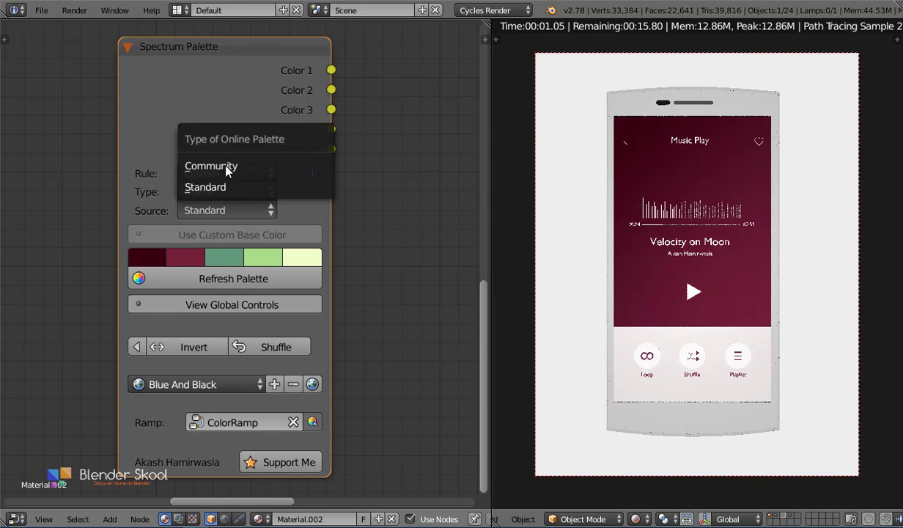
click(211, 166)
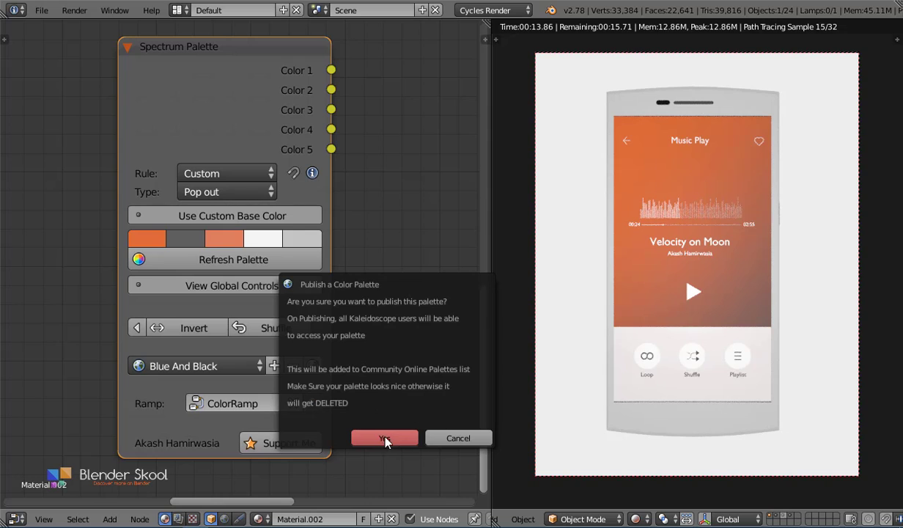
click(384, 438)
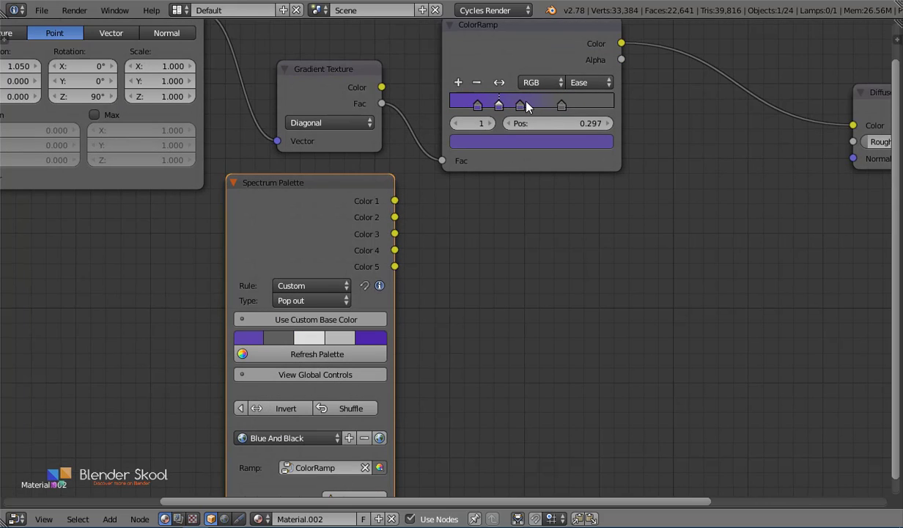
Set the custom palette to Gradient type, Complementary rule, toggle global controls, and invert.
click(311, 285)
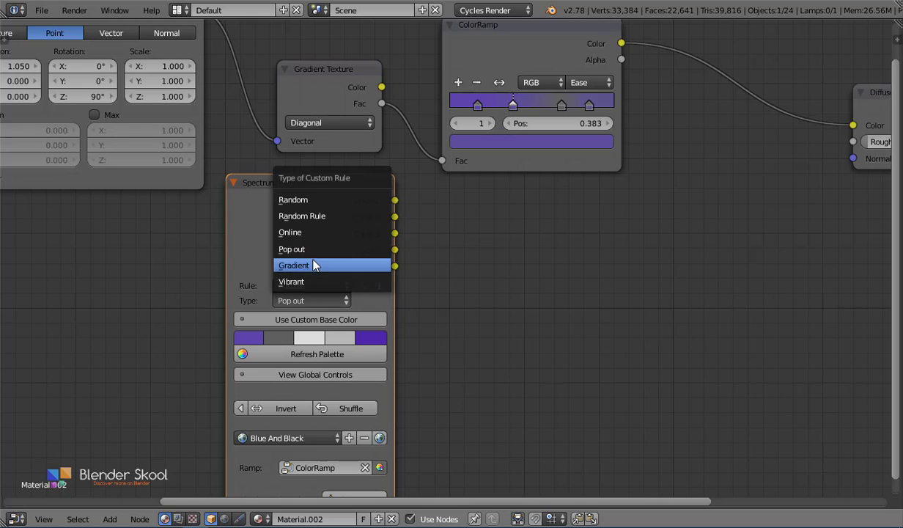
click(294, 264)
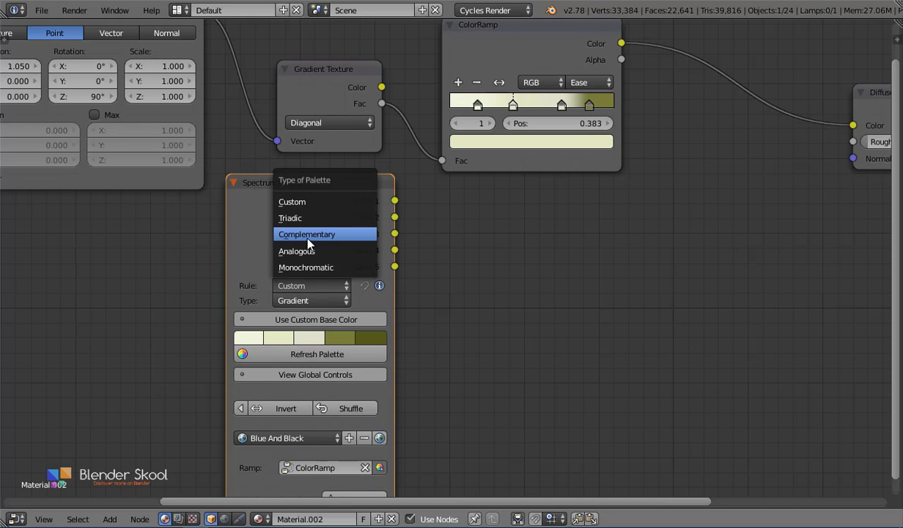
click(307, 234)
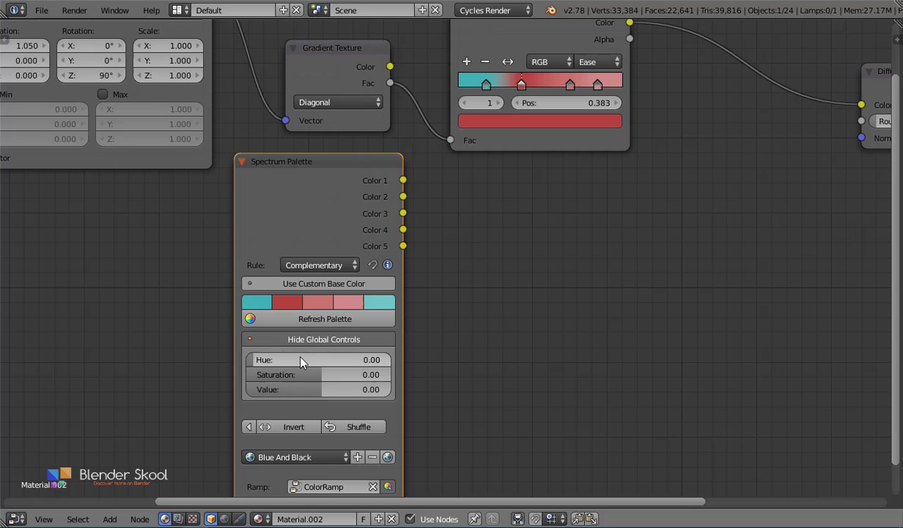
click(323, 339)
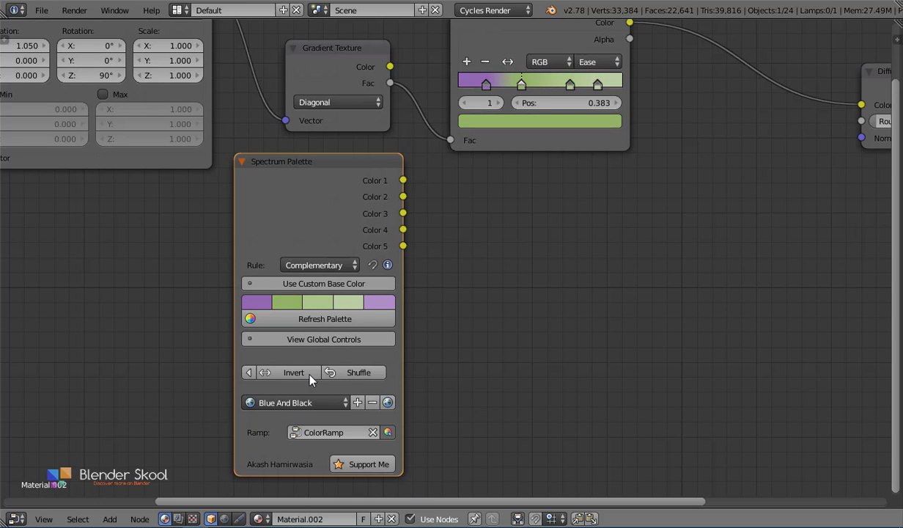
click(324, 318)
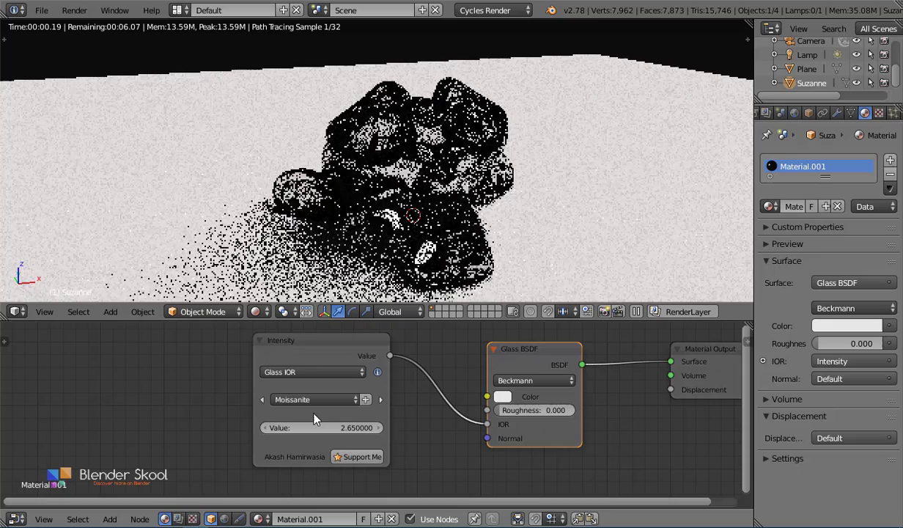
Switch the Intensity node's Glass IOR preset from Moissanite to Honey (1.5).
click(312, 398)
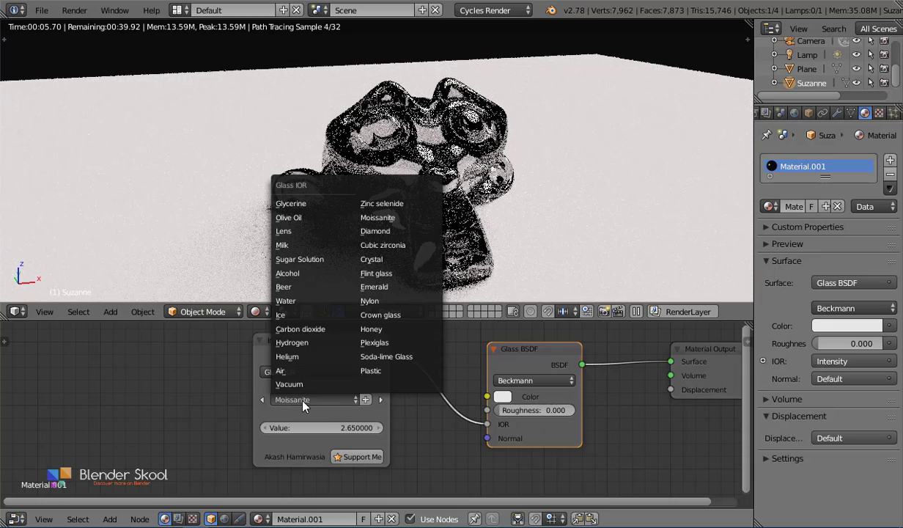
click(300, 328)
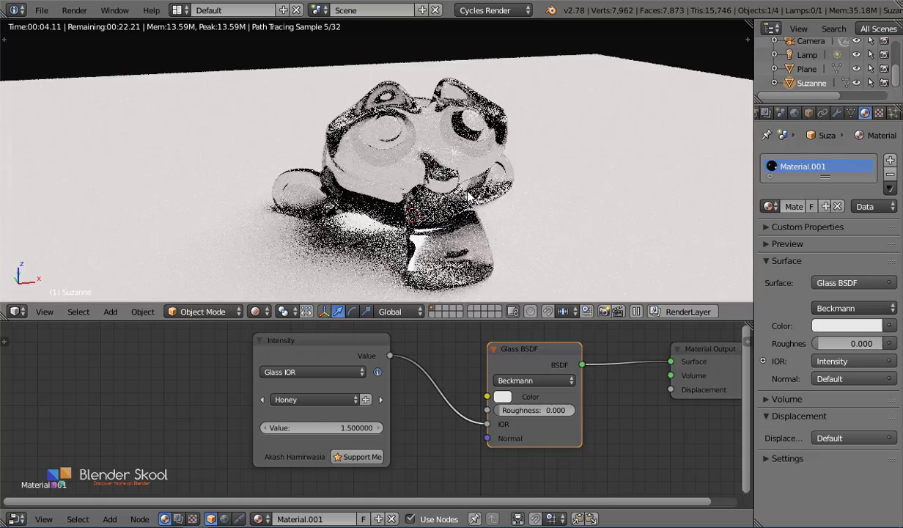
click(806, 54)
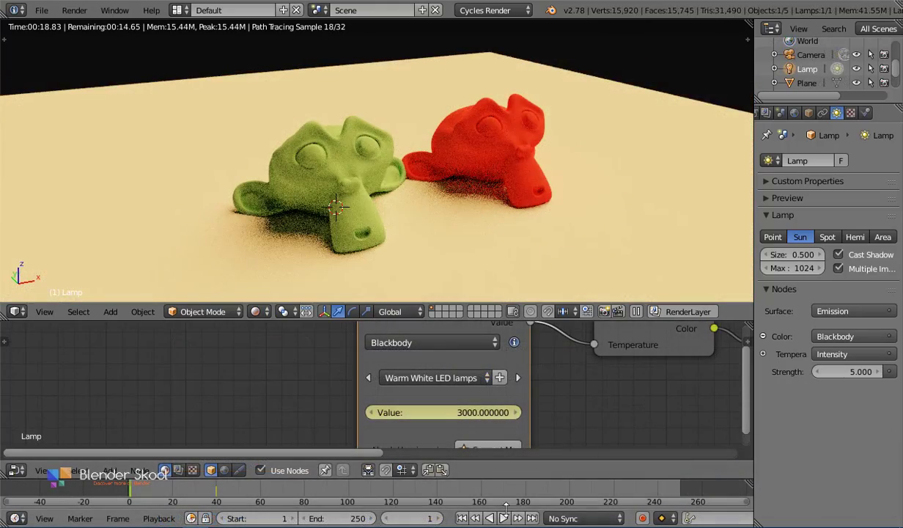
Drive the sun lamp's Blackbody temperature with the Warm White LED lamps preset.
click(504, 517)
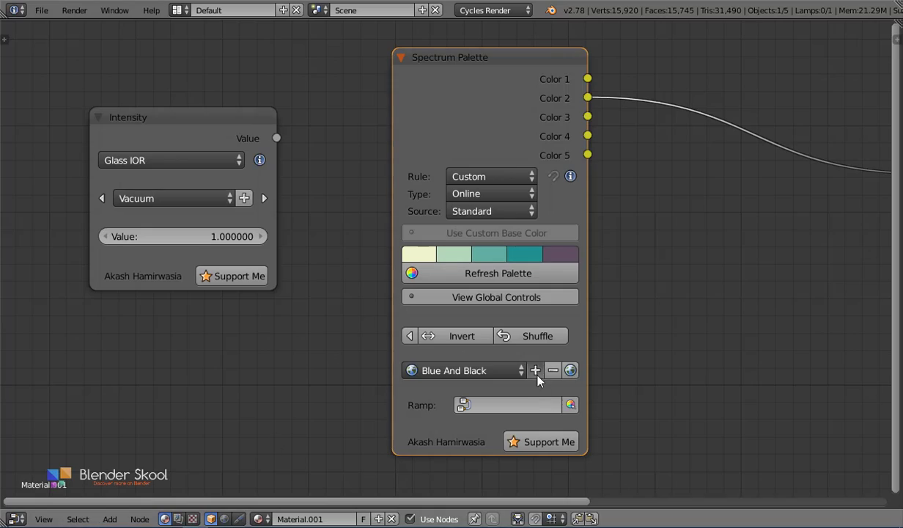
Save the palette as Fresh and store custom Intensity value 30 as My Value.
click(535, 370)
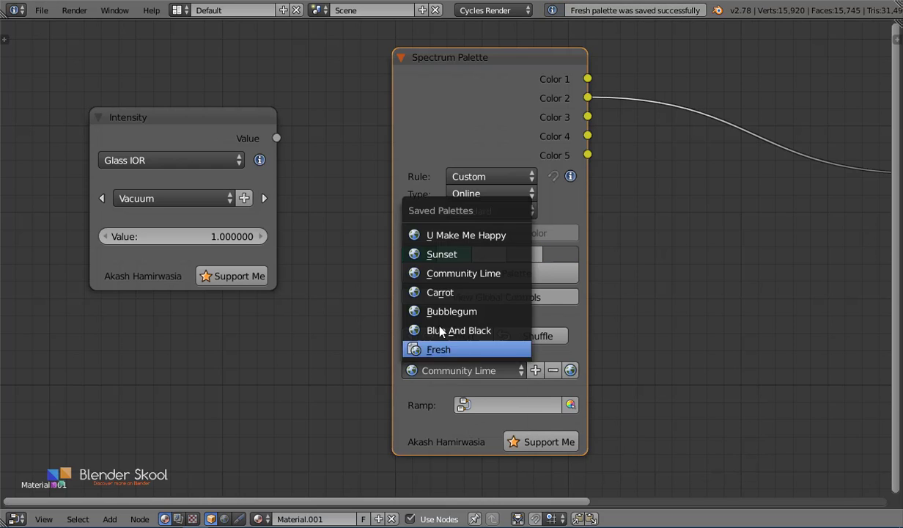
click(439, 349)
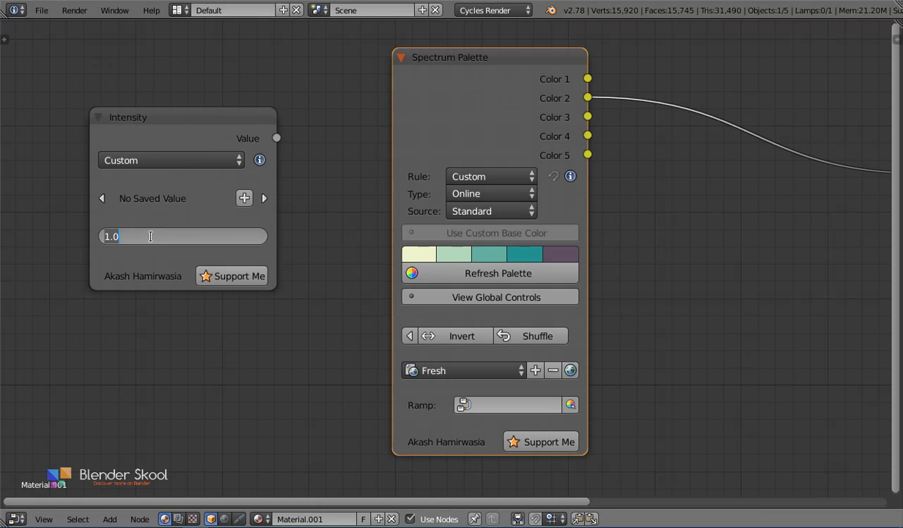
click(243, 198)
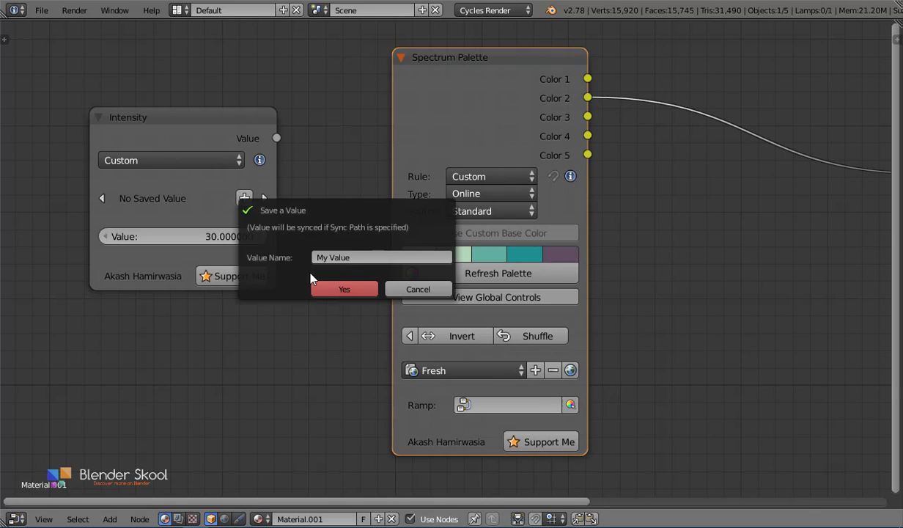
click(344, 288)
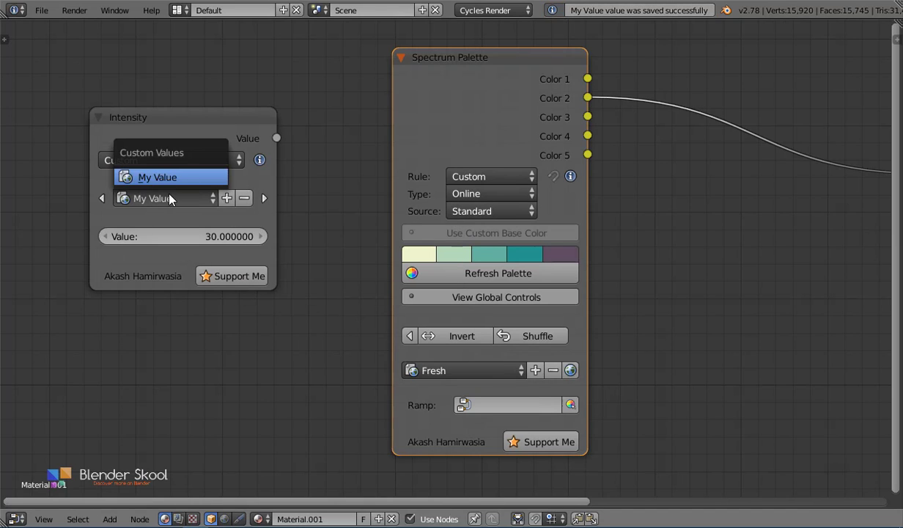